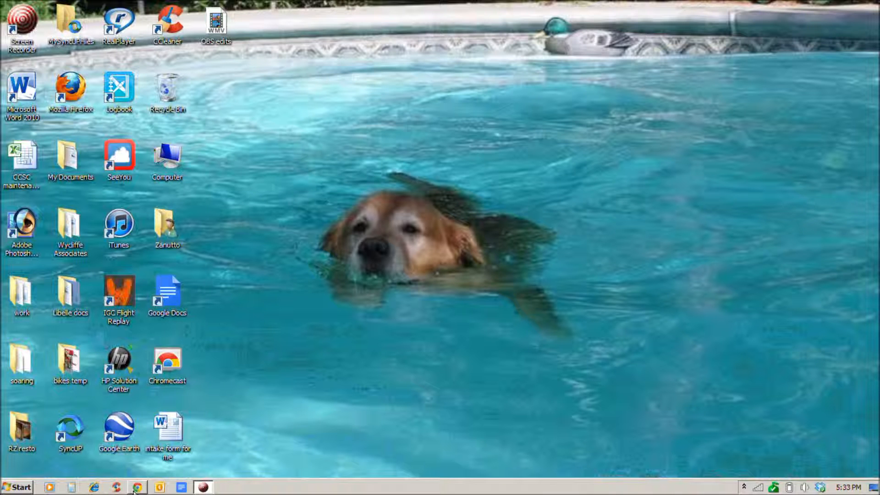
Launch Chrome and open the Door43 (English) bookmark from the bookmarks overflow
{"action": "left_click", "coordinate": [137, 487]}
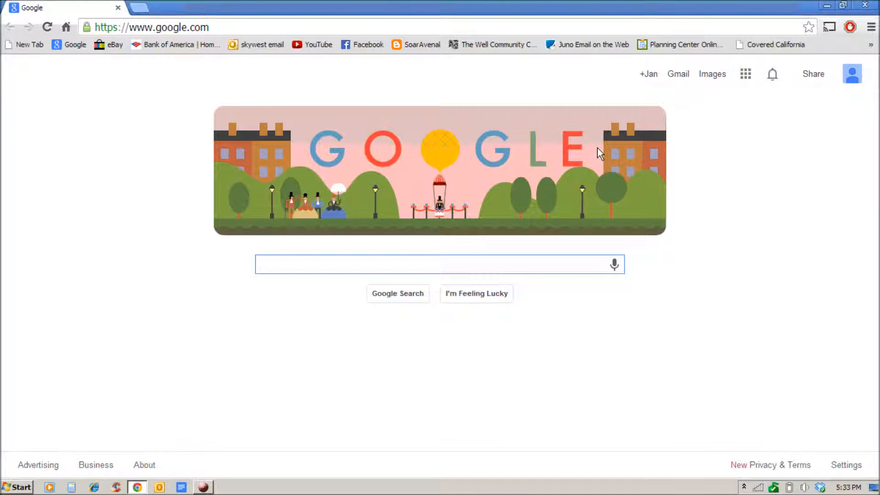
{"action": "left_click", "coordinate": [440, 163]}
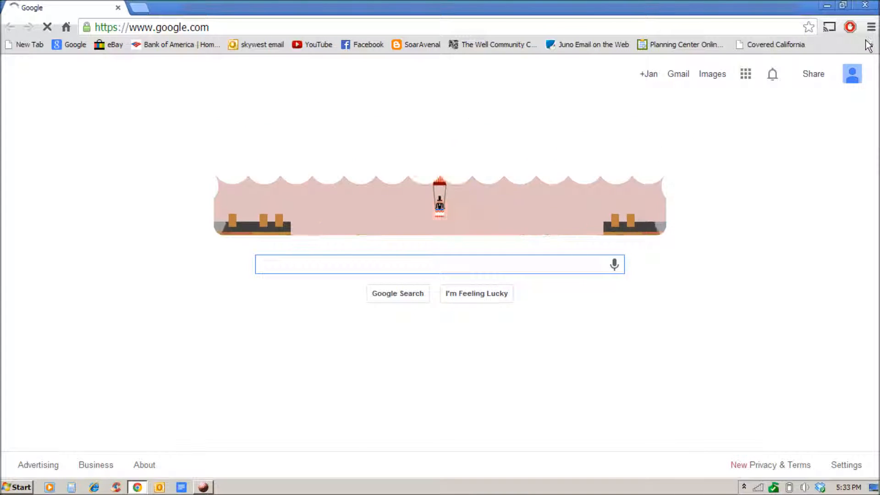
{"action": "left_click", "coordinate": [871, 45]}
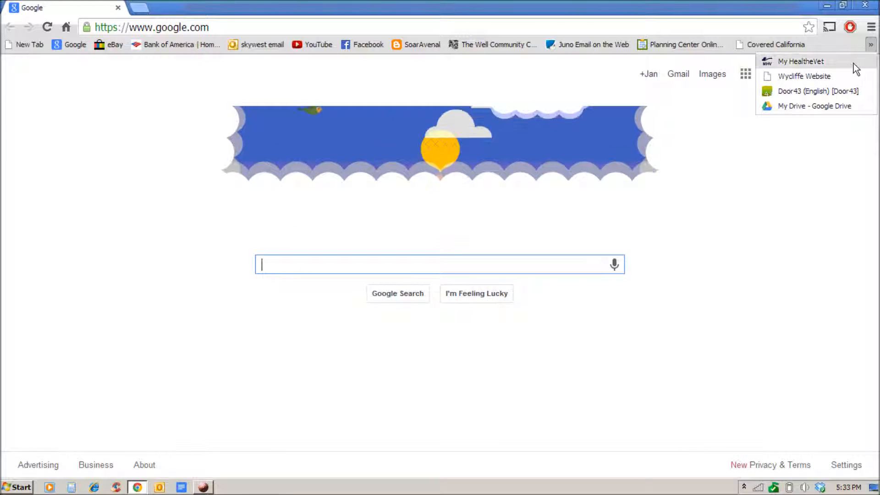
{"action": "left_click", "coordinate": [817, 90]}
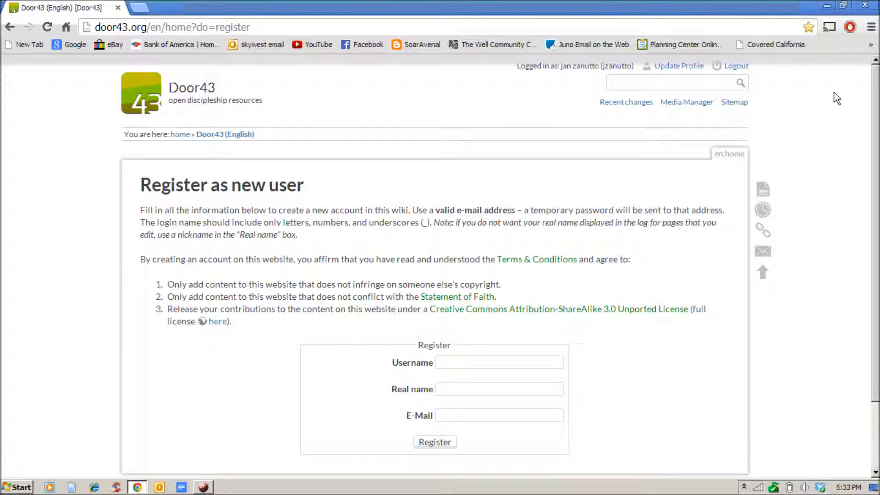
Open the Door43 Sitemap and scroll through the en namespace page list
{"action": "left_click", "coordinate": [733, 101]}
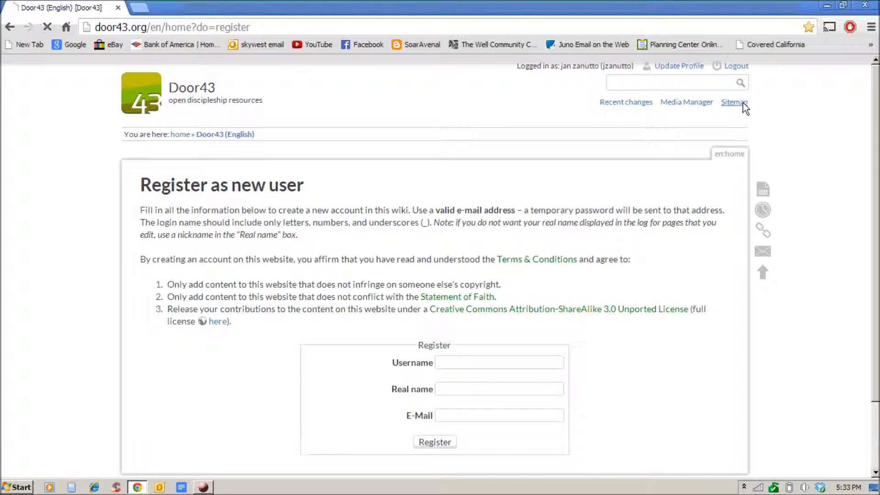
{"action": "left_click", "coordinate": [733, 102]}
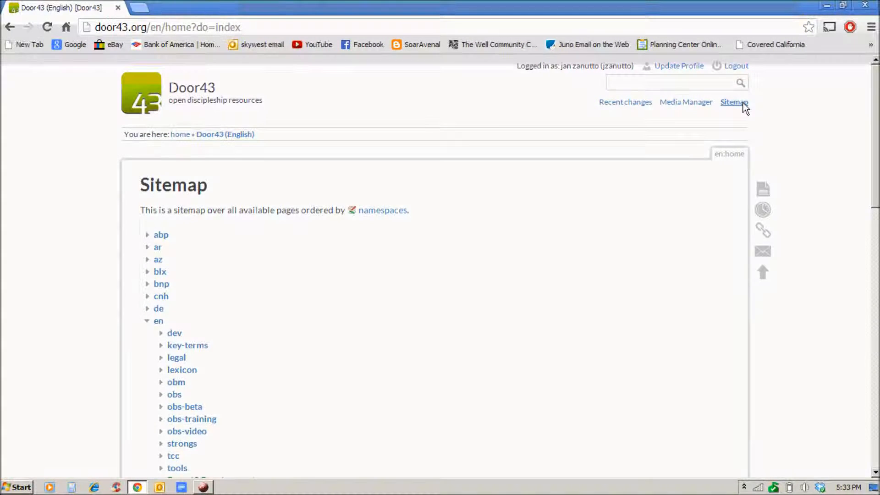
{"action": "scroll", "scroll_direction": "down", "scroll_amount": 3}
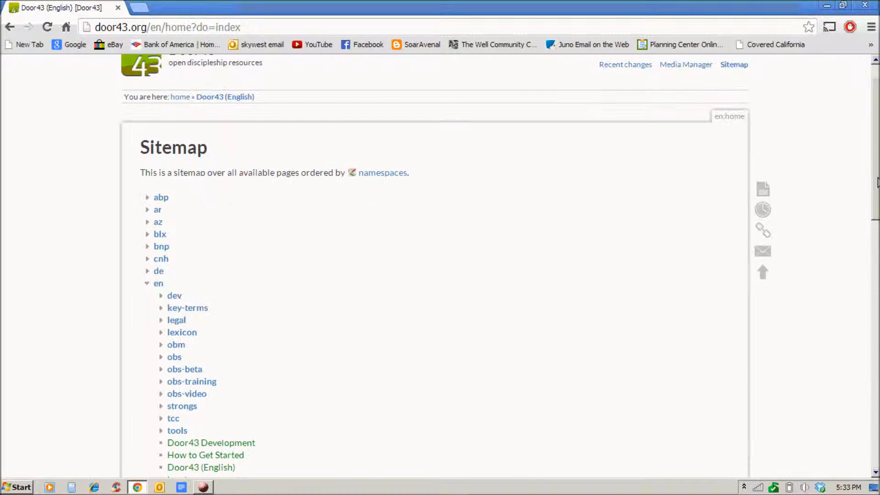
{"action": "scroll", "scroll_direction": "down", "scroll_amount": 3}
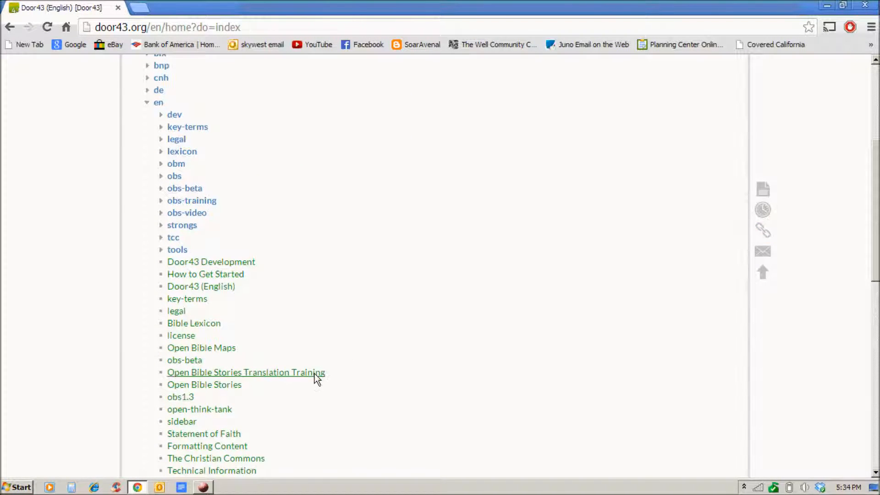
Open the Open Bible Stories Translation Training page and scroll its story list
{"action": "left_click", "coordinate": [246, 372]}
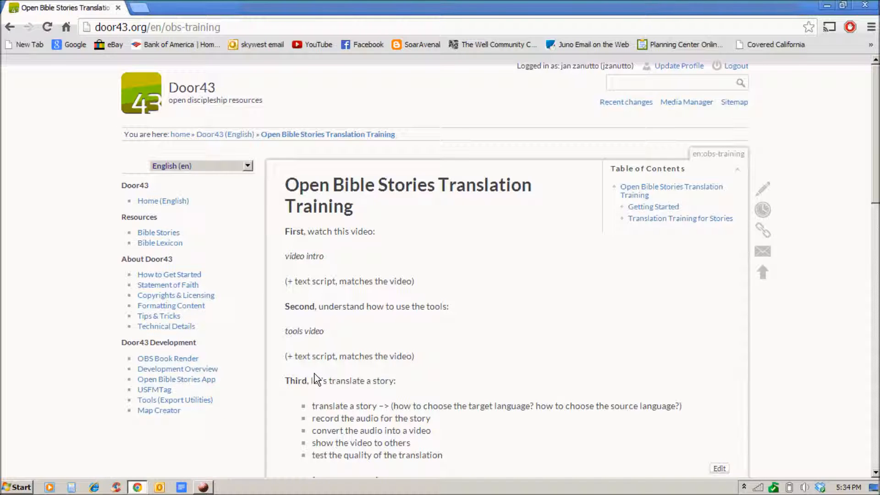
{"action": "mouse_move", "coordinate": [735, 239]}
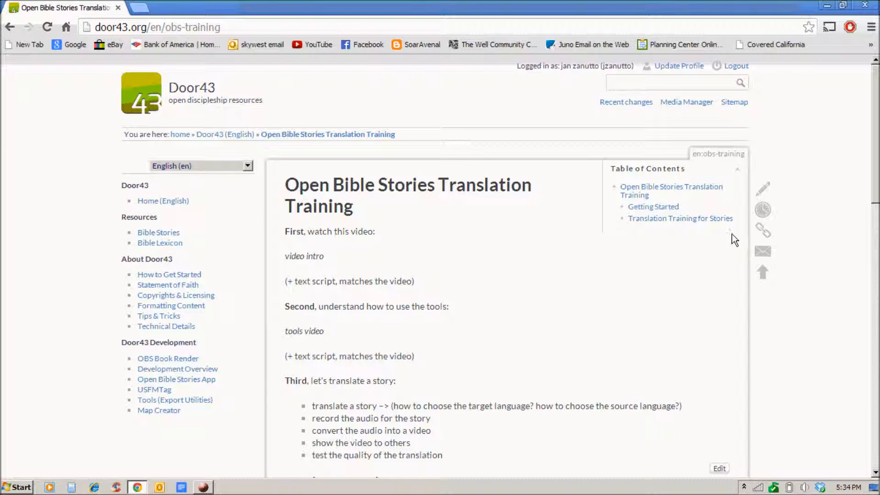
{"action": "scroll", "scroll_direction": "down", "scroll_amount": 3}
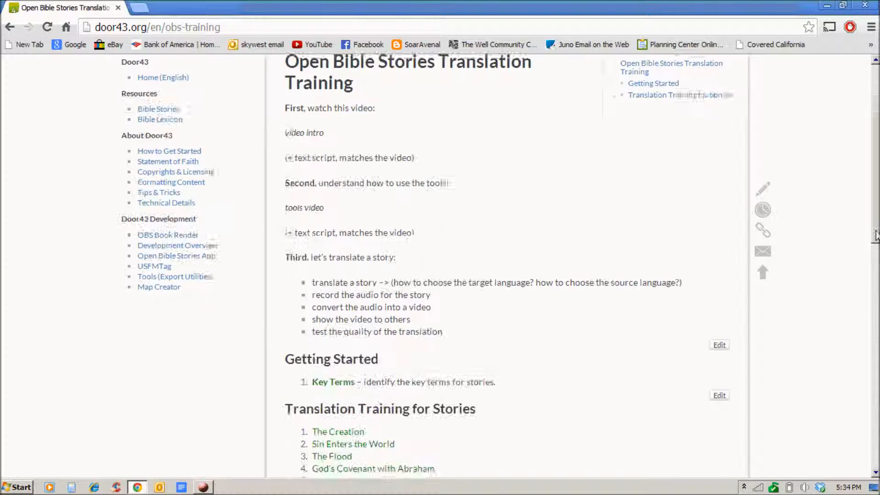
{"action": "scroll", "scroll_direction": "down", "scroll_amount": 3}
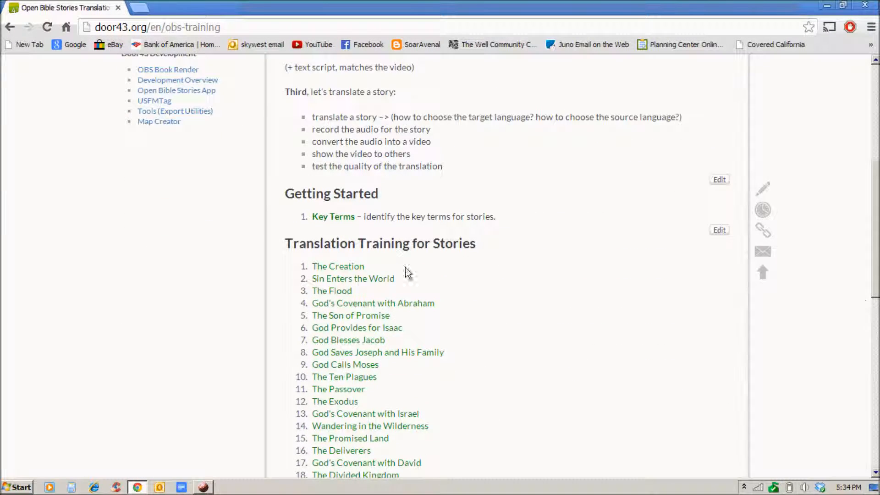
Open '1. The Creation' and scroll through its frame images
{"action": "left_click", "coordinate": [337, 265]}
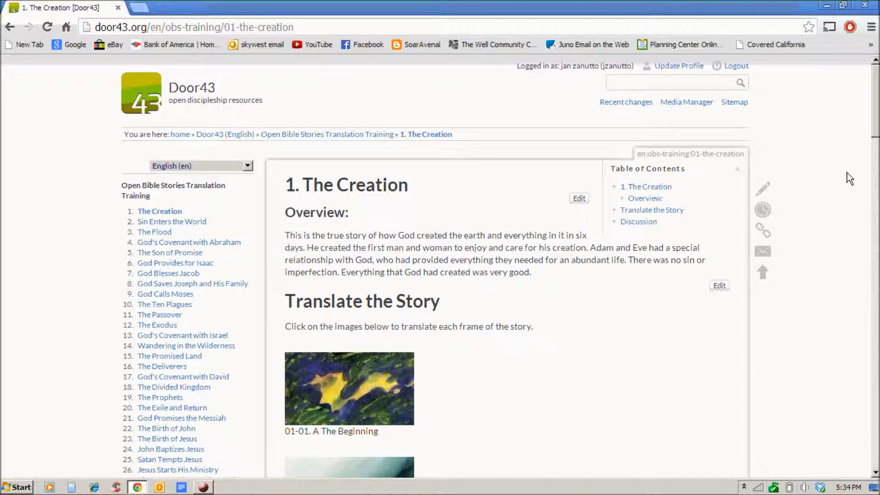
{"action": "scroll", "scroll_direction": "down", "scroll_amount": 3}
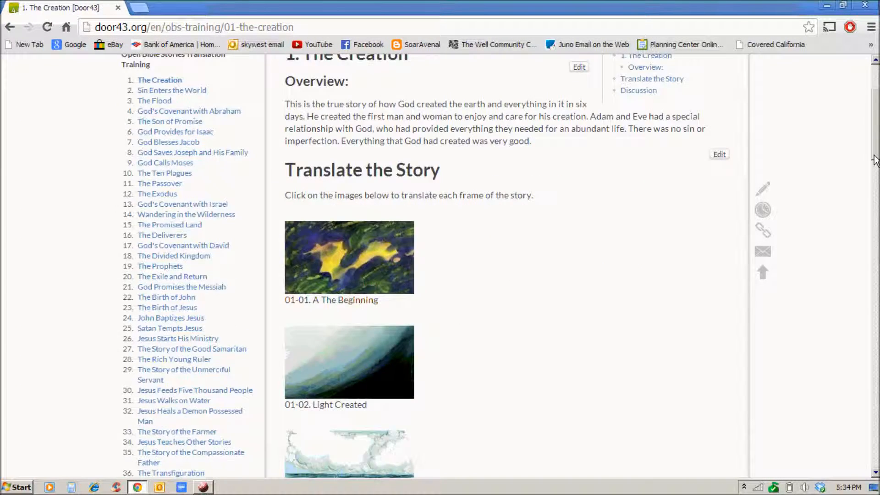
{"action": "scroll", "scroll_direction": "down", "scroll_amount": 3}
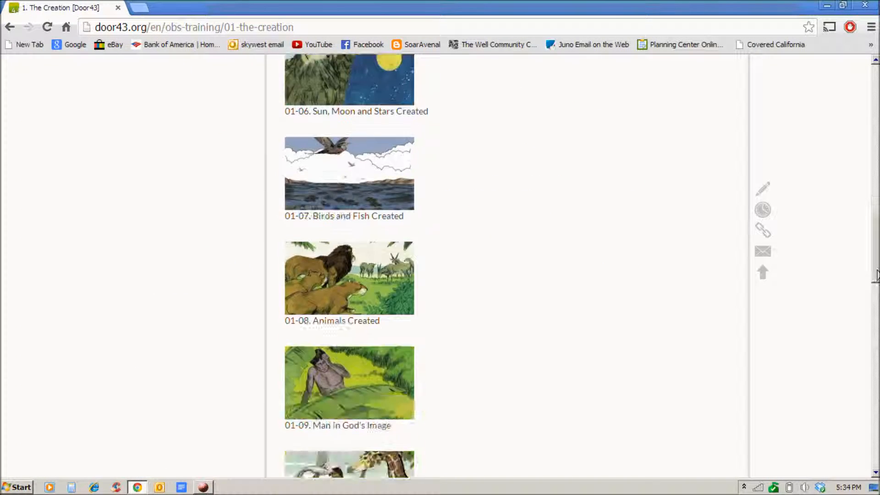
{"action": "scroll", "scroll_direction": "down", "scroll_amount": 3}
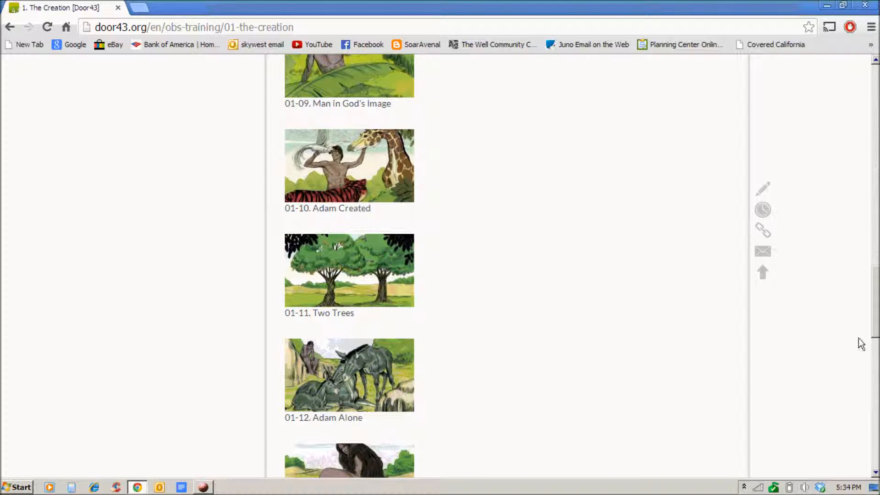
{"action": "mouse_move", "coordinate": [404, 264]}
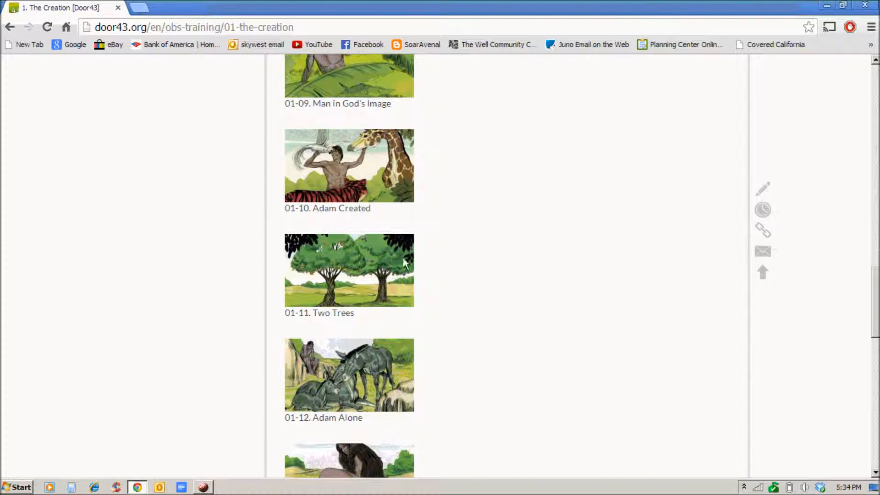
Open frame 01-11 'Two Trees', read its notes, then follow the green 'God' link
{"action": "left_click", "coordinate": [349, 270]}
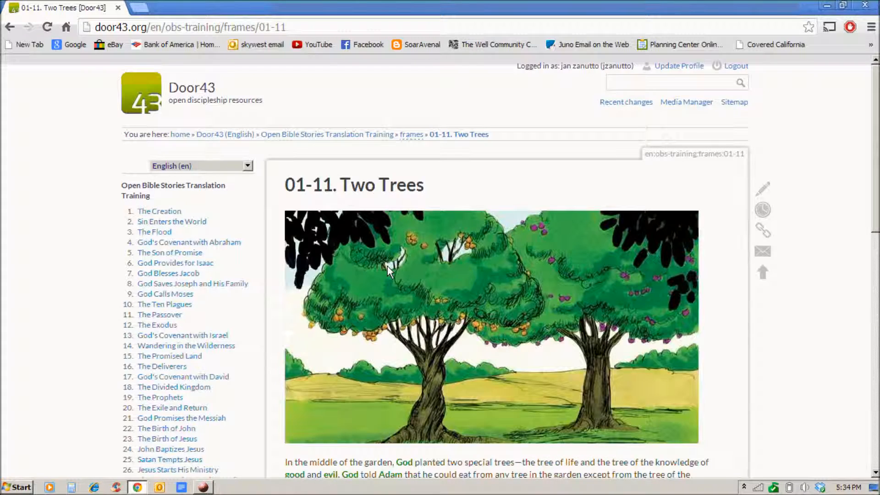
{"action": "mouse_move", "coordinate": [848, 184]}
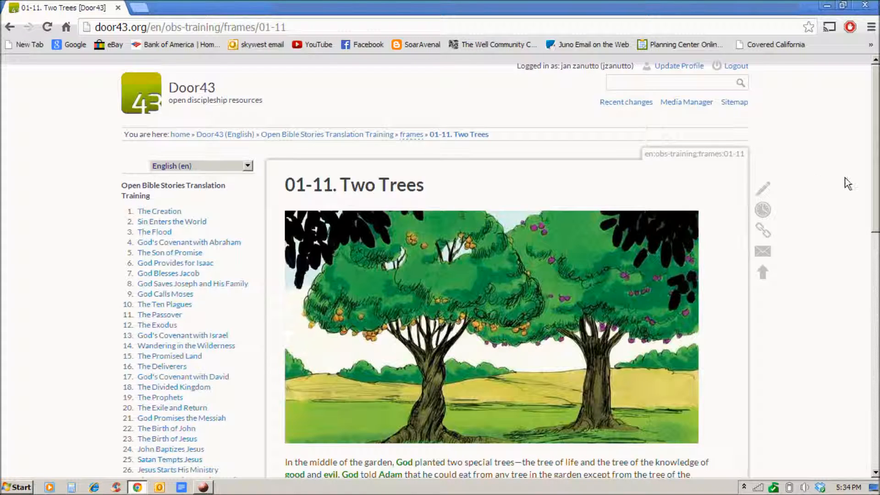
{"action": "scroll", "scroll_direction": "down", "scroll_amount": 3}
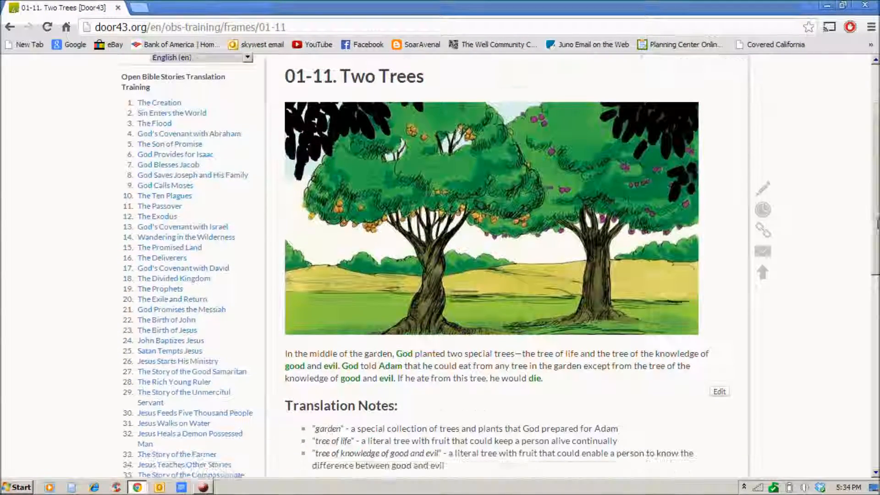
{"action": "scroll", "scroll_direction": "down", "scroll_amount": 3}
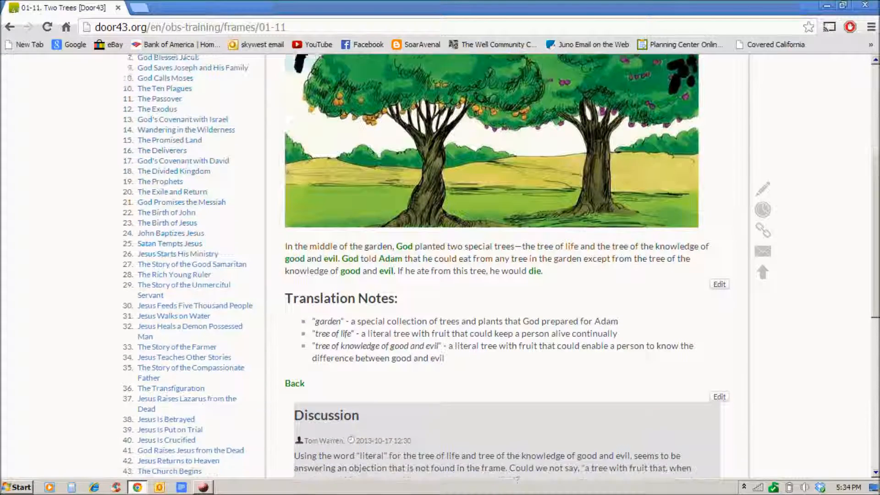
{"action": "scroll", "scroll_direction": "down", "scroll_amount": 3}
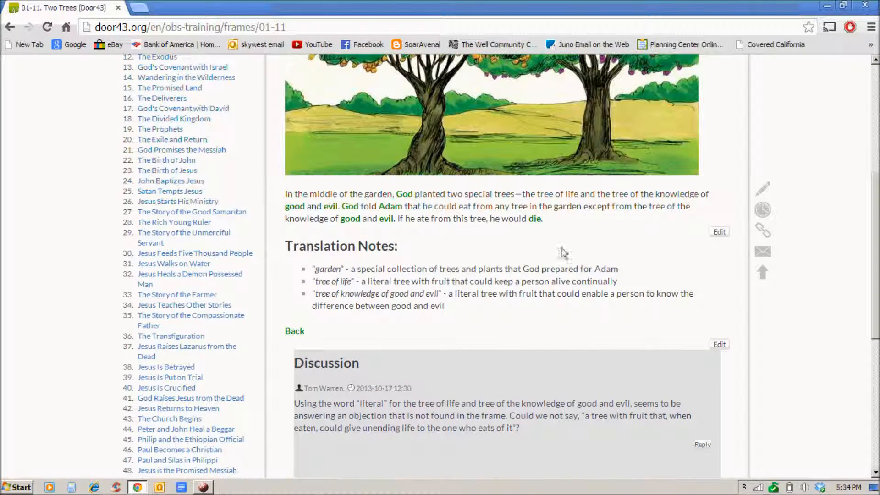
{"action": "mouse_move", "coordinate": [421, 200]}
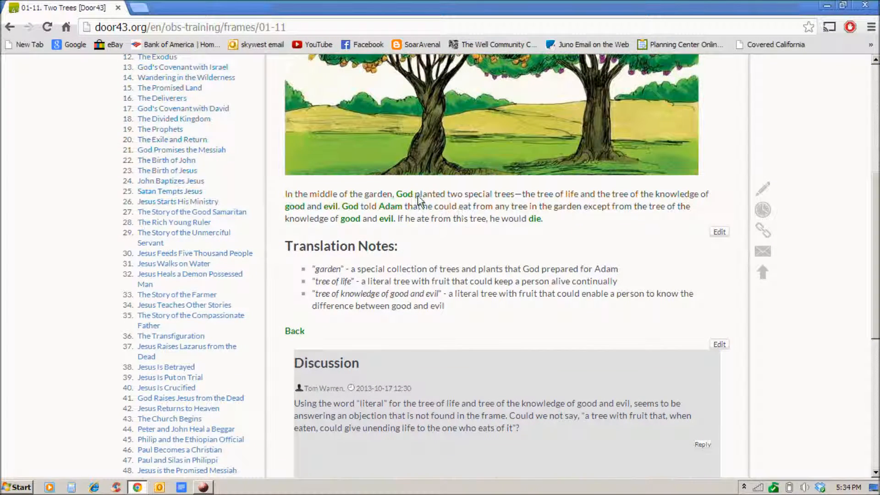
{"action": "mouse_move", "coordinate": [405, 194]}
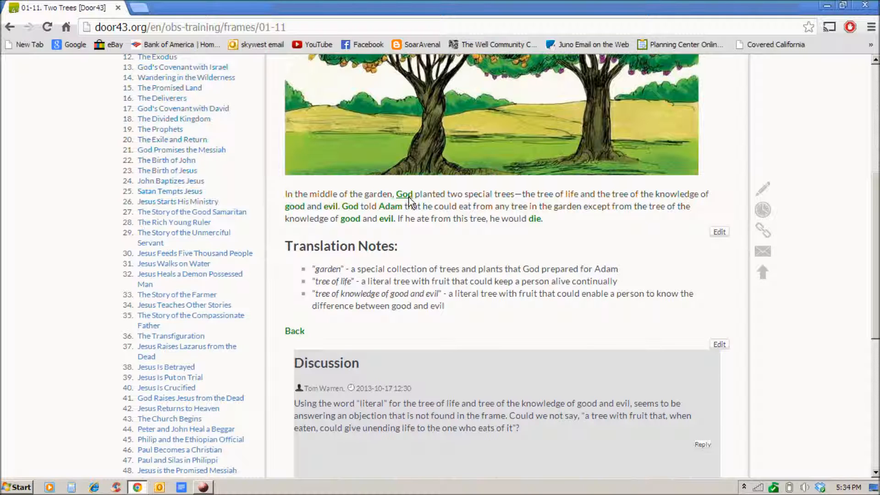
{"action": "mouse_move", "coordinate": [306, 216]}
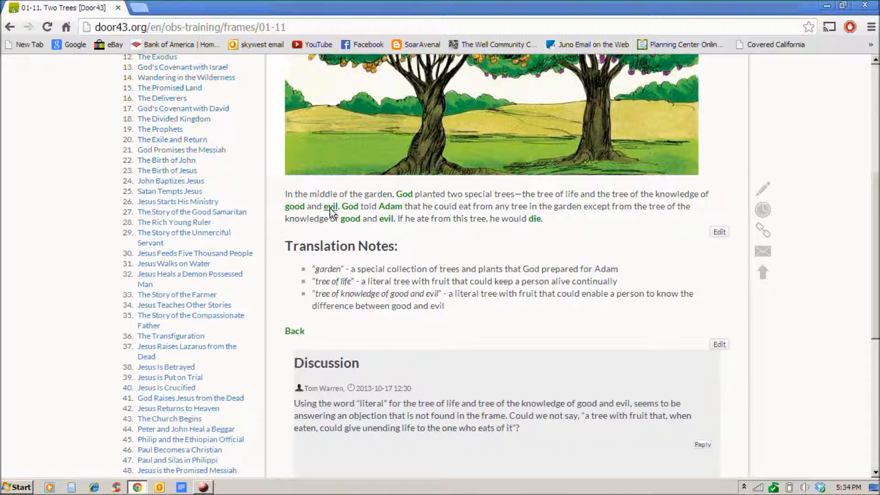
{"action": "mouse_move", "coordinate": [387, 211]}
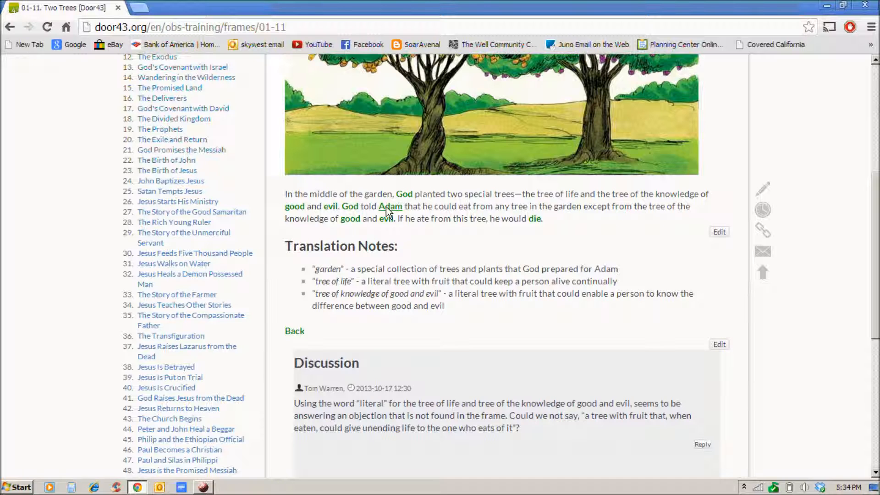
{"action": "mouse_move", "coordinate": [538, 327]}
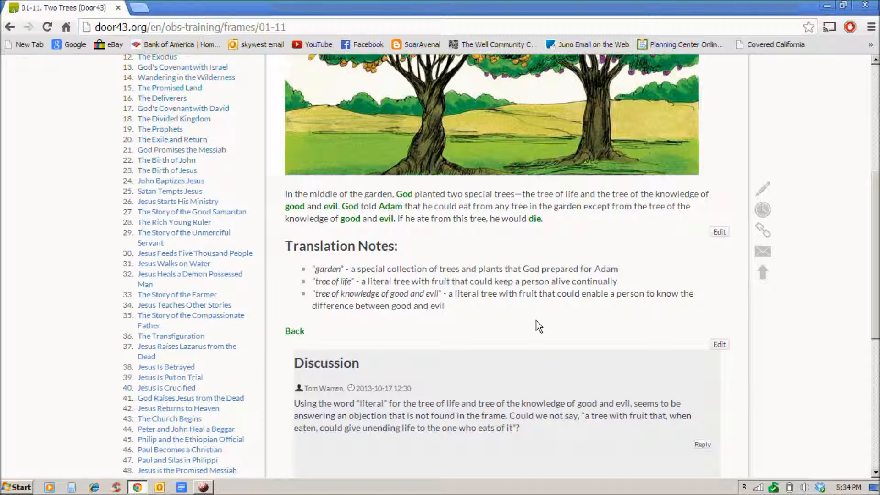
{"action": "mouse_move", "coordinate": [555, 366]}
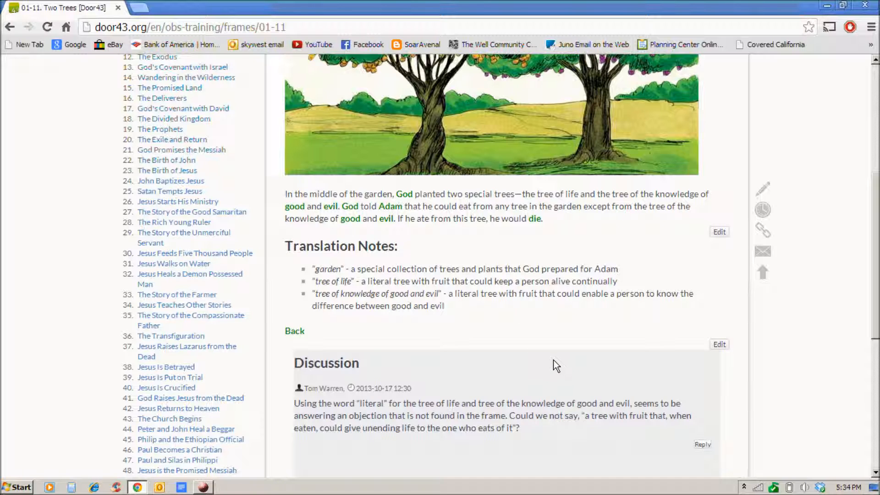
{"action": "mouse_move", "coordinate": [491, 264]}
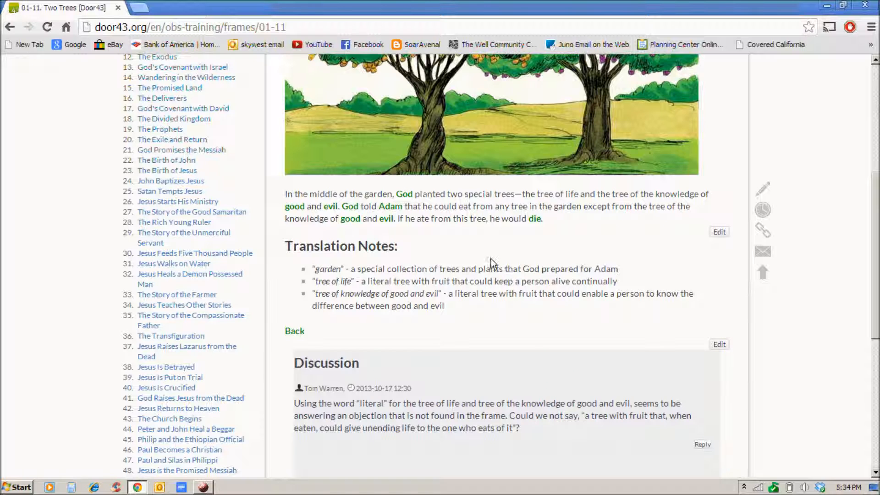
{"action": "mouse_move", "coordinate": [410, 206]}
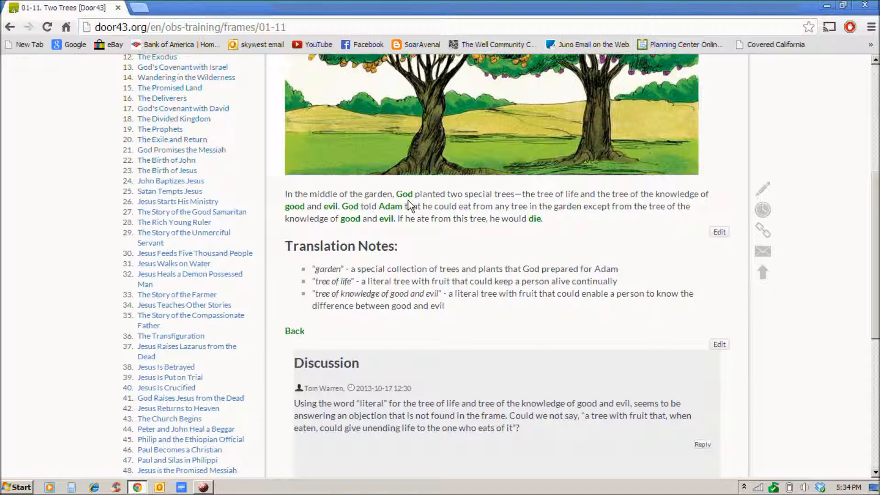
{"action": "left_click", "coordinate": [403, 194]}
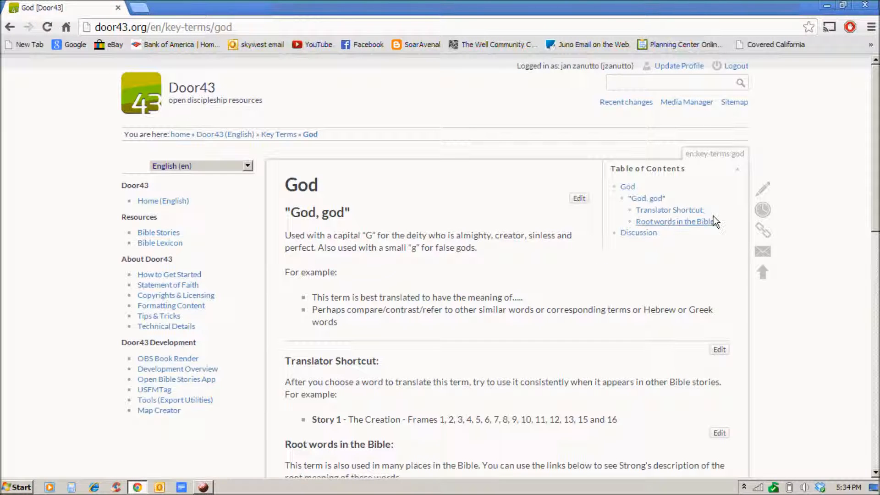
Scroll the God page past Translator Shortcut and Root words to Discussion
{"action": "scroll", "scroll_direction": "down", "scroll_amount": 3}
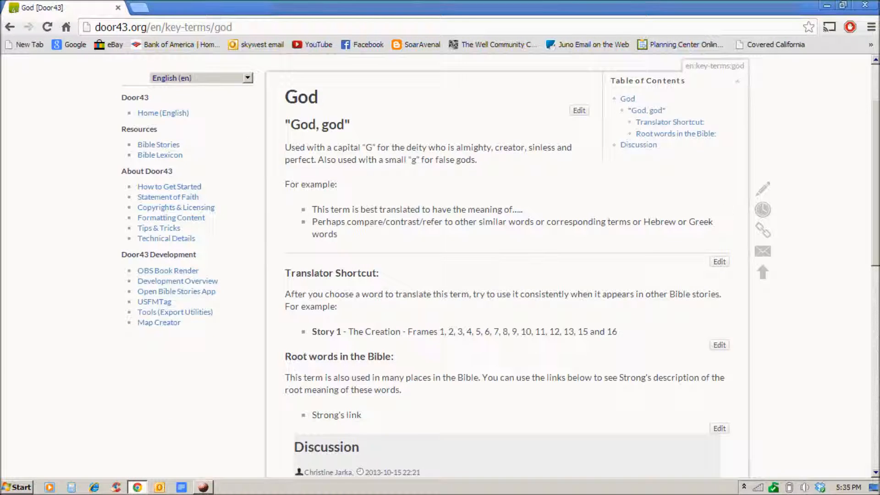
{"action": "mouse_move", "coordinate": [313, 115]}
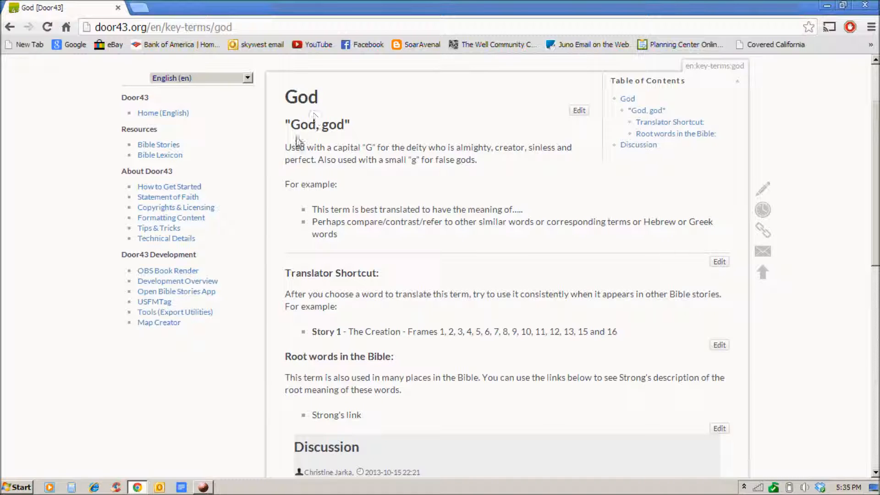
{"action": "mouse_move", "coordinate": [502, 178]}
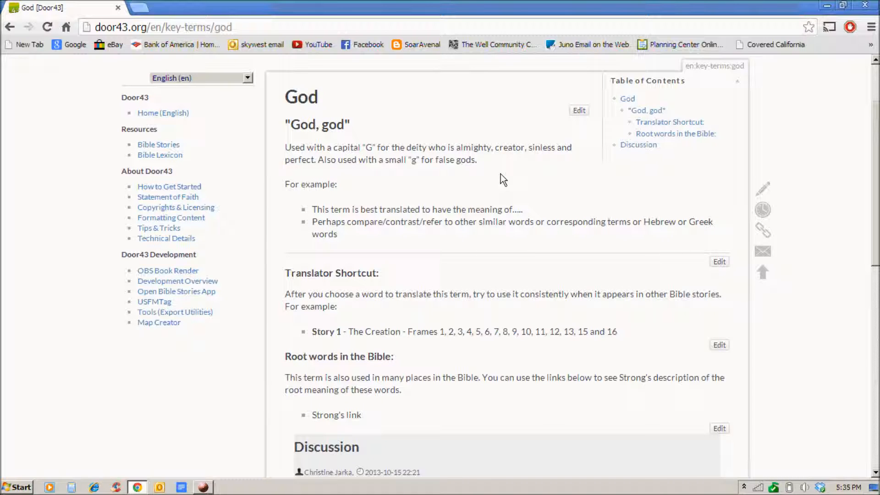
{"action": "mouse_move", "coordinate": [723, 201]}
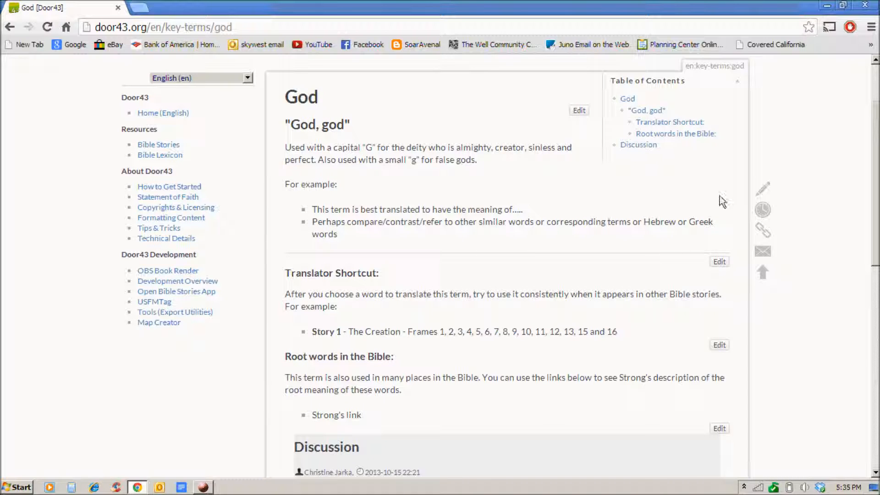
{"action": "scroll", "scroll_direction": "down", "scroll_amount": 3}
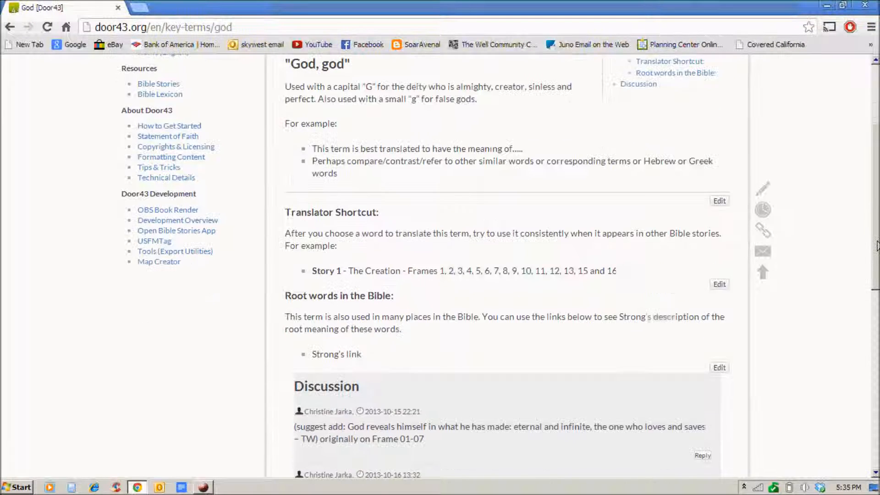
Read the definition-suggestion comment in Discussion, then start a new Chrome tab
{"action": "scroll", "scroll_direction": "down", "scroll_amount": 3}
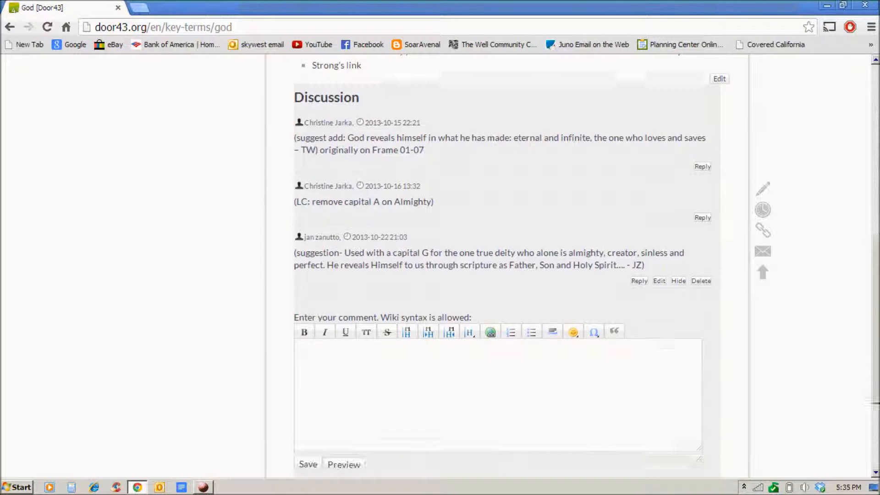
{"action": "scroll", "scroll_direction": "up", "scroll_amount": 3}
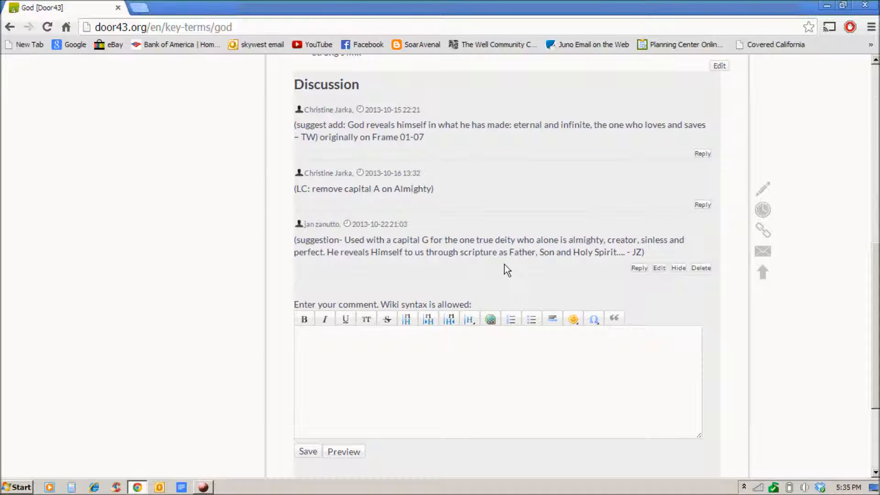
{"action": "mouse_move", "coordinate": [365, 273]}
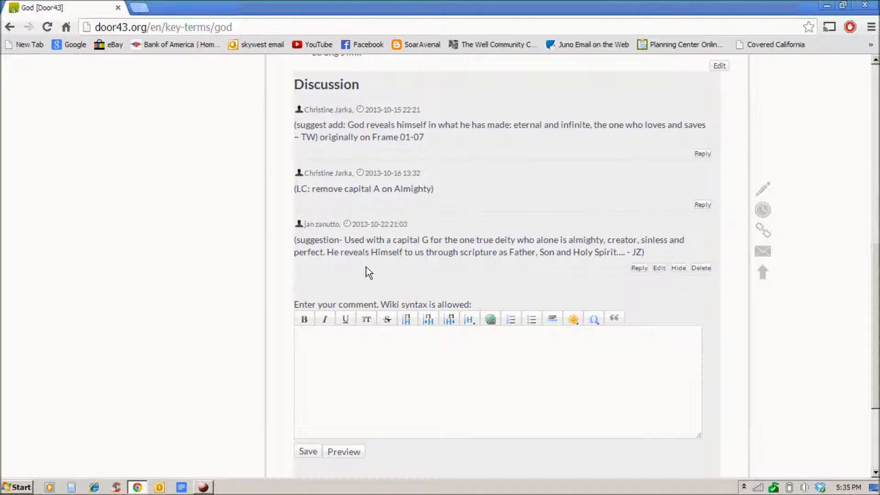
{"action": "mouse_move", "coordinate": [313, 265]}
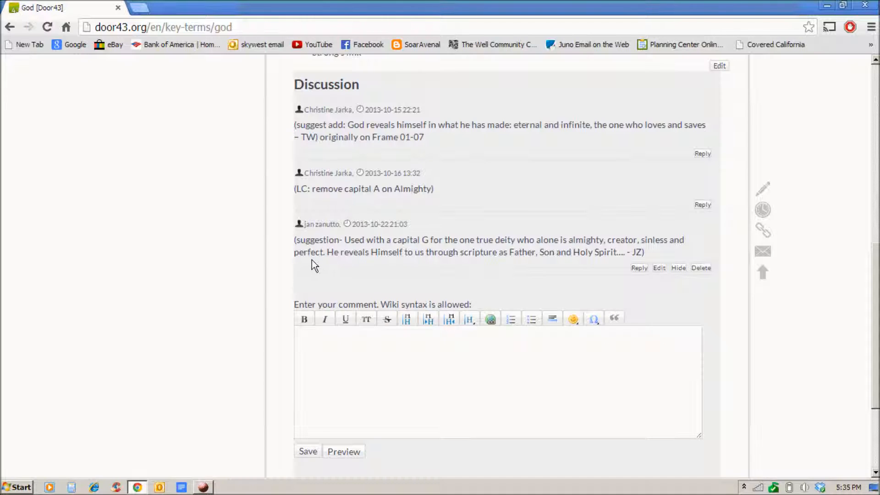
{"action": "mouse_move", "coordinate": [474, 266]}
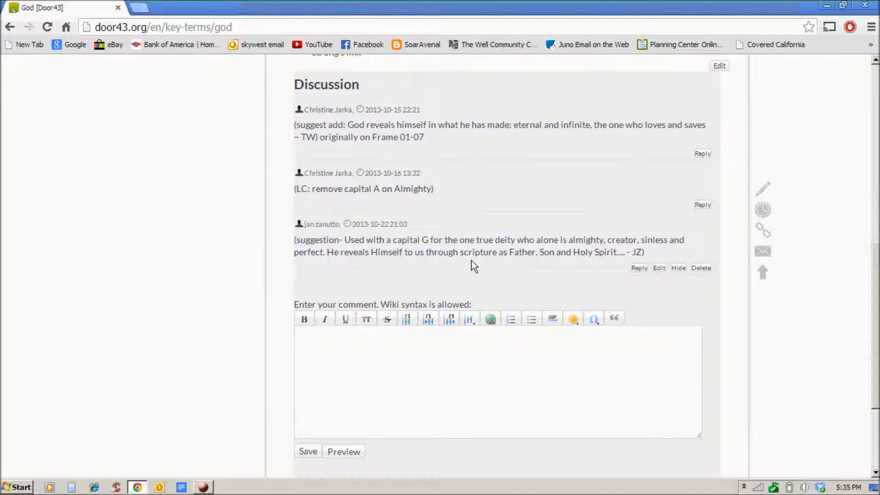
{"action": "mouse_move", "coordinate": [143, 11]}
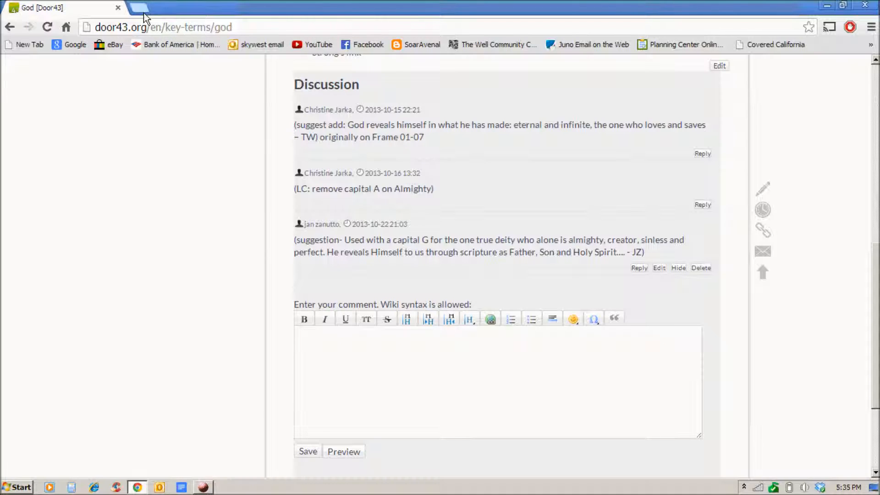
{"action": "left_click", "coordinate": [143, 7]}
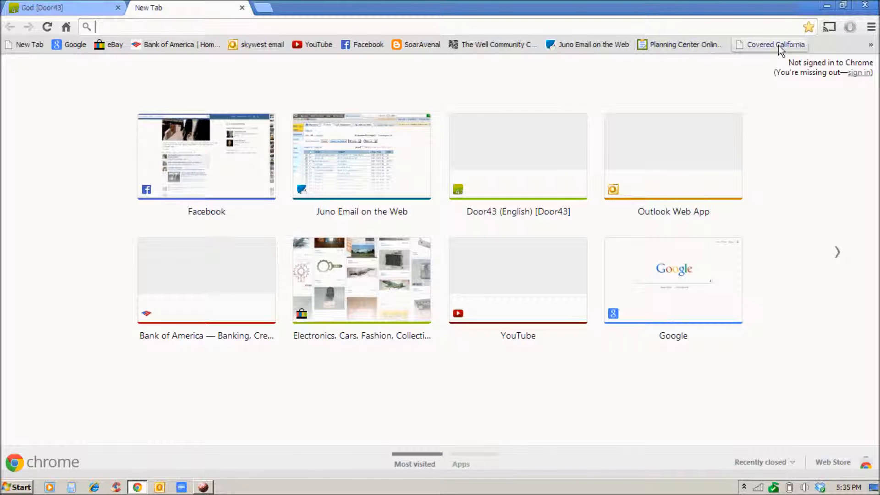
Go to 'My Drive - Google Drive' via the bookmarks overflow and open OBS files
{"action": "left_click", "coordinate": [871, 45]}
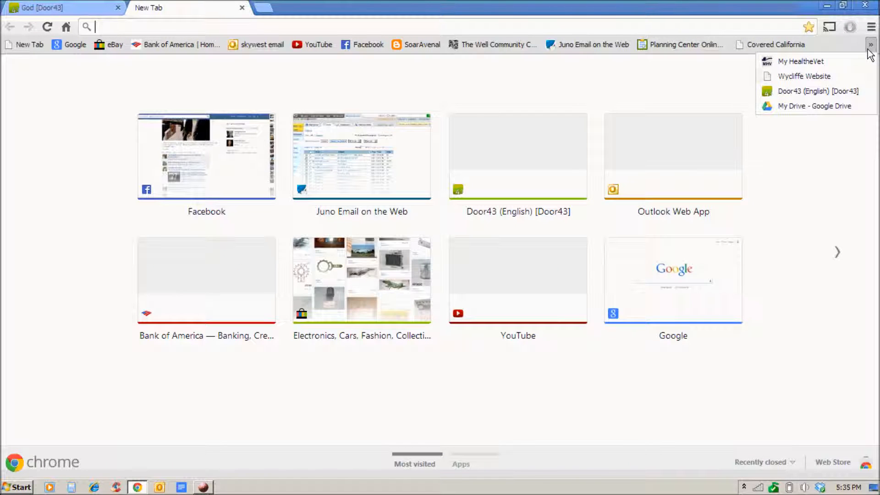
{"action": "left_click", "coordinate": [814, 105]}
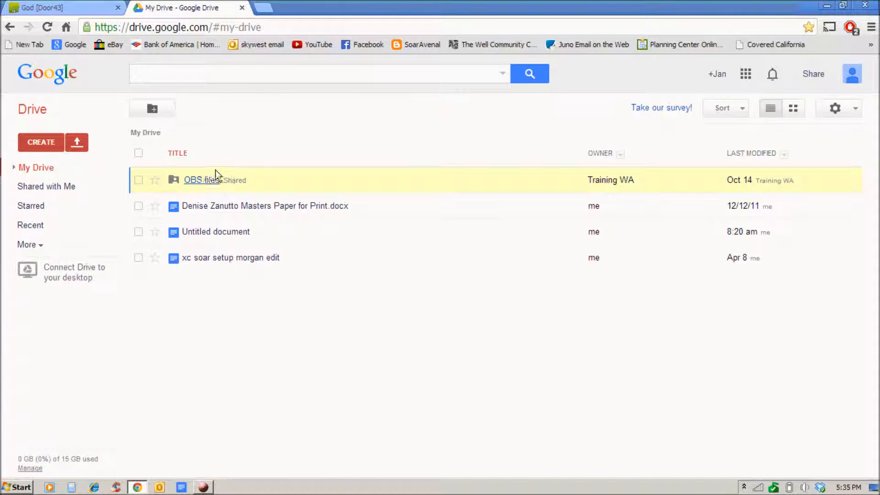
{"action": "left_click", "coordinate": [202, 180]}
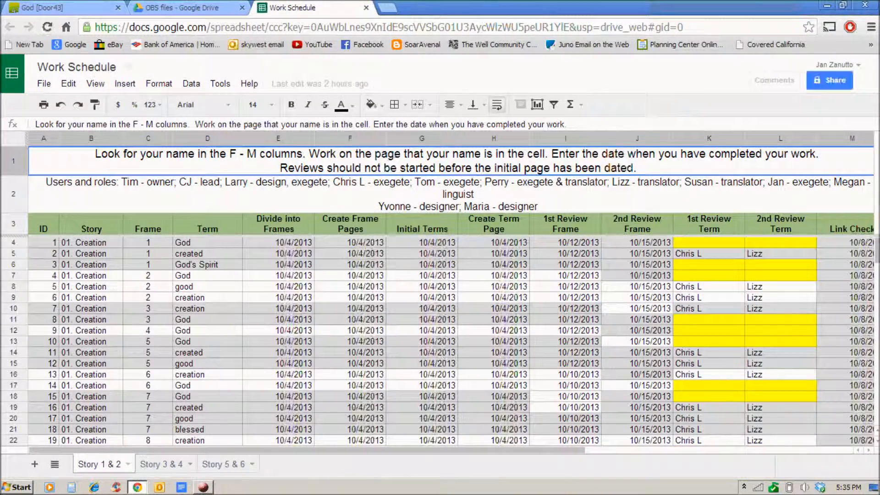
Scroll the Story 1 & 2 sheet to the frame 11–13 rows with 10/22/2013-JZ reviews
{"action": "scroll", "scroll_direction": "down", "scroll_amount": 3}
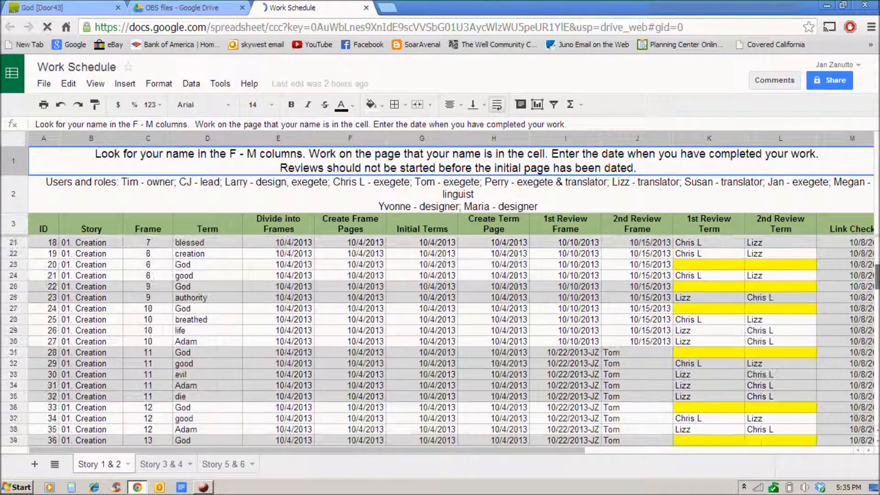
{"action": "scroll", "scroll_direction": "down", "scroll_amount": 3}
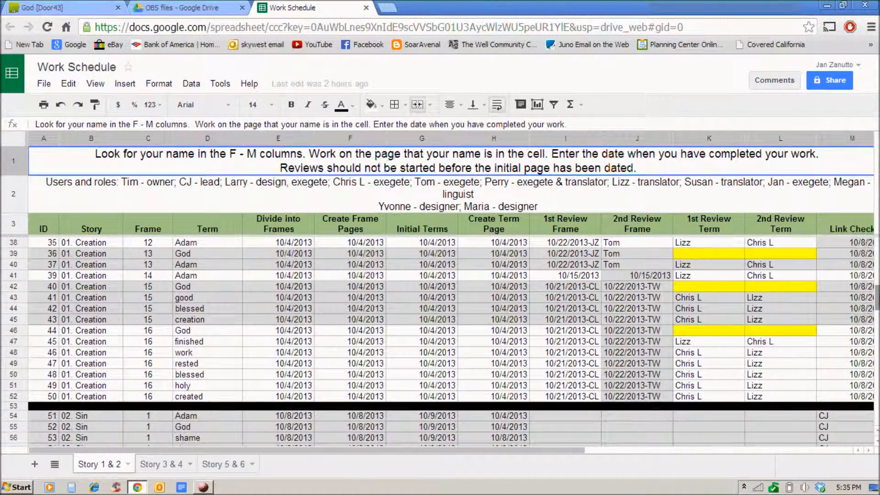
{"action": "scroll", "scroll_direction": "up", "scroll_amount": 3}
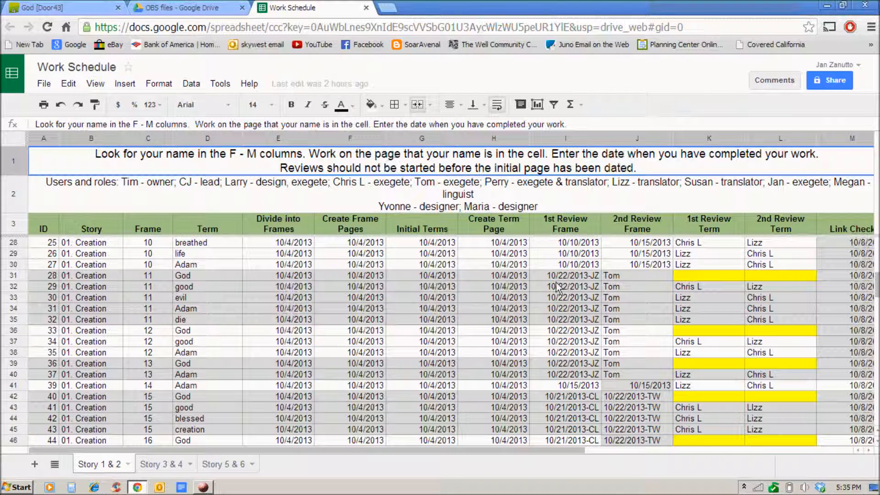
{"action": "mouse_move", "coordinate": [598, 288]}
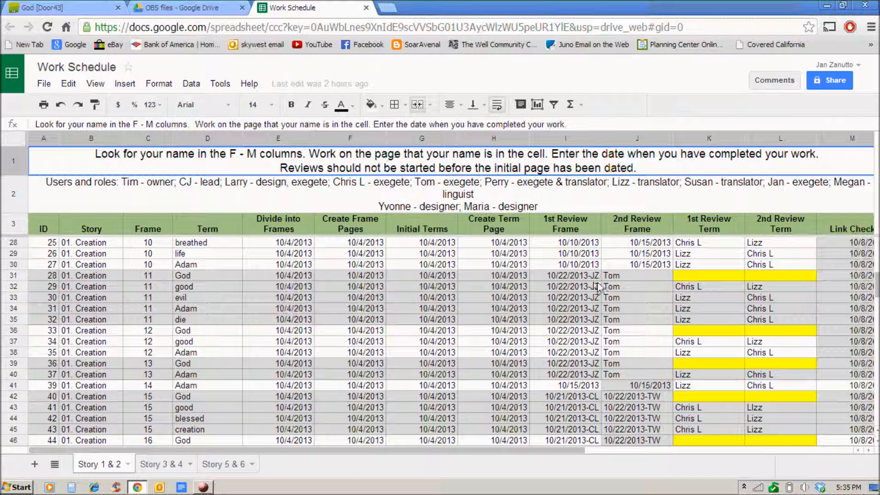